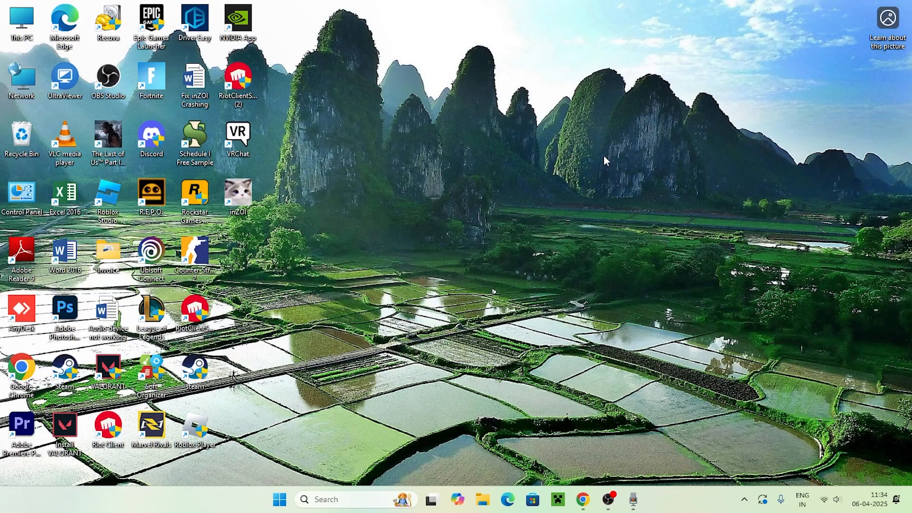
mouse_move(303, 161)
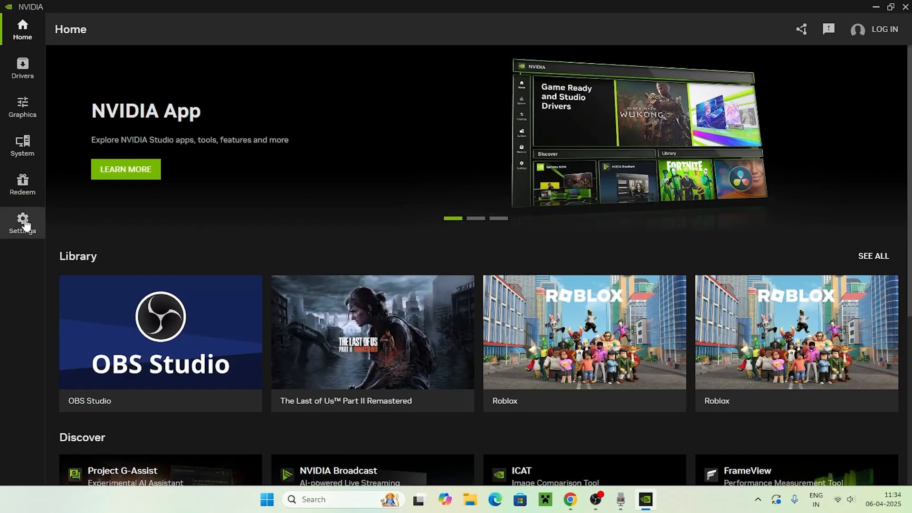
Switch off the NVIDIA overlay in Settings, then relaunch the NVIDIA App from its desktop icon
left_click(22, 222)
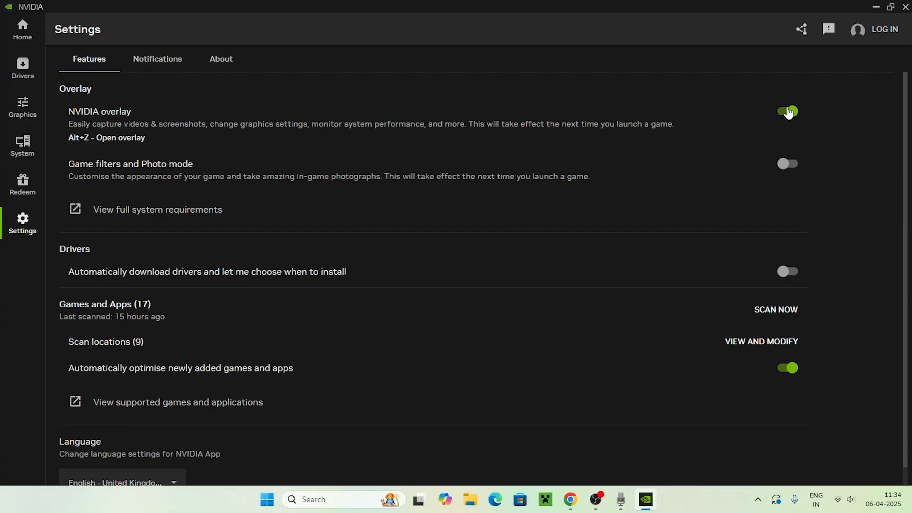
left_click(788, 112)
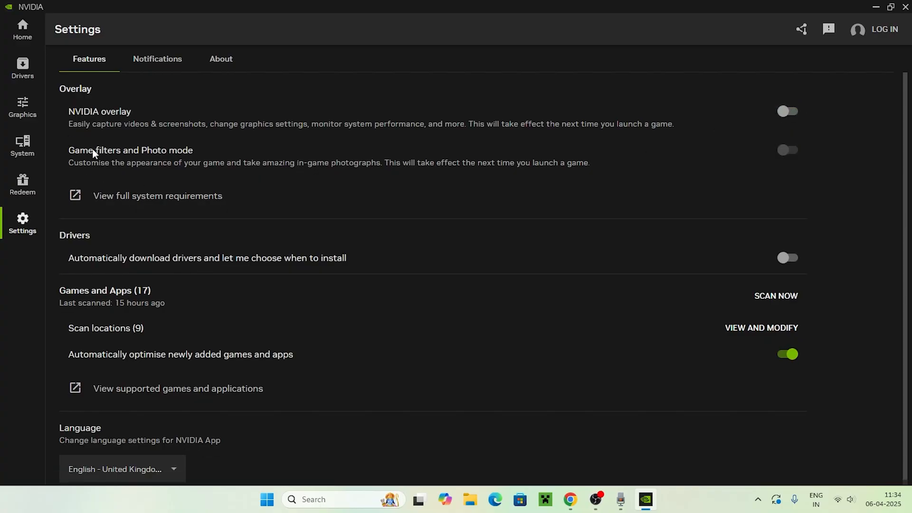
mouse_move(400, 166)
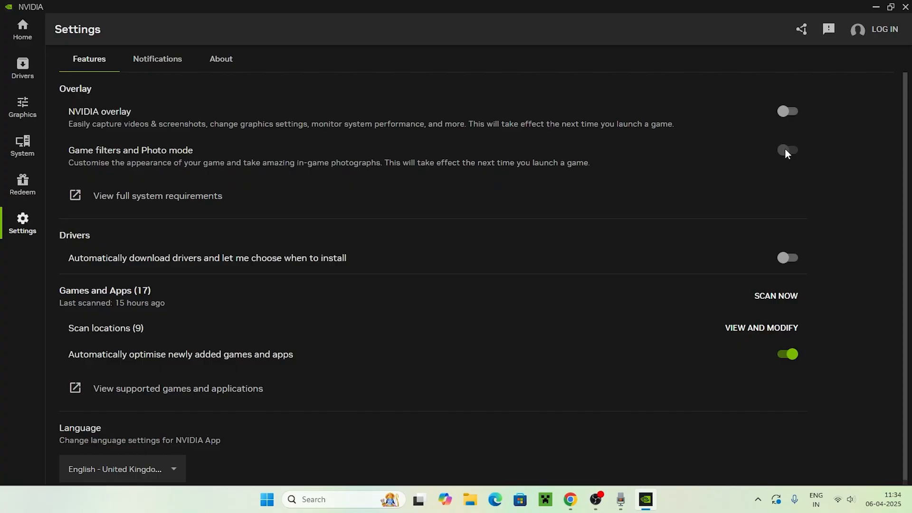
mouse_move(786, 135)
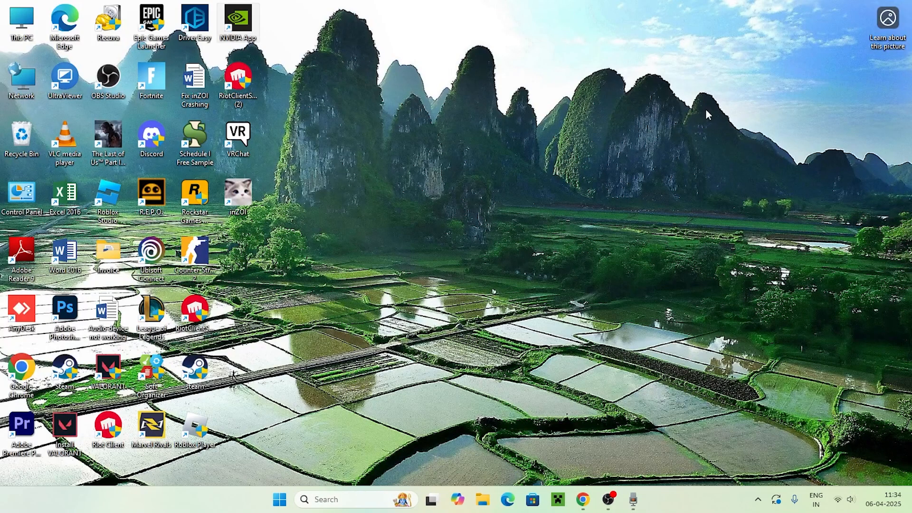
mouse_move(244, 48)
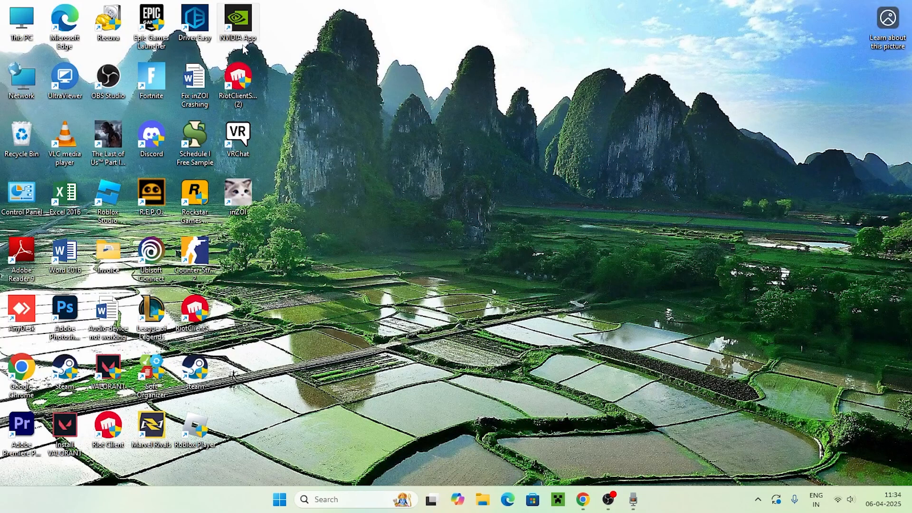
double_click(236, 22)
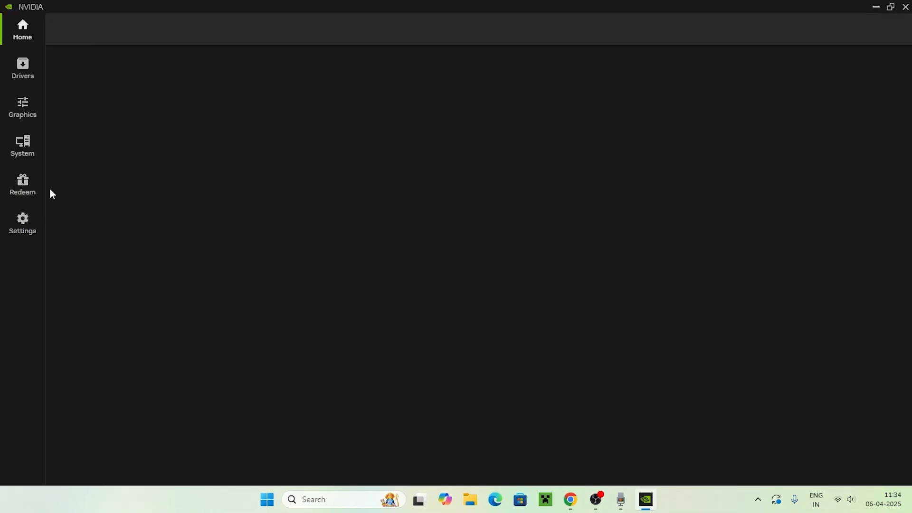
Show the Drivers page and expand the driver-type dropdown listing Game Ready and Studio
left_click(22, 68)
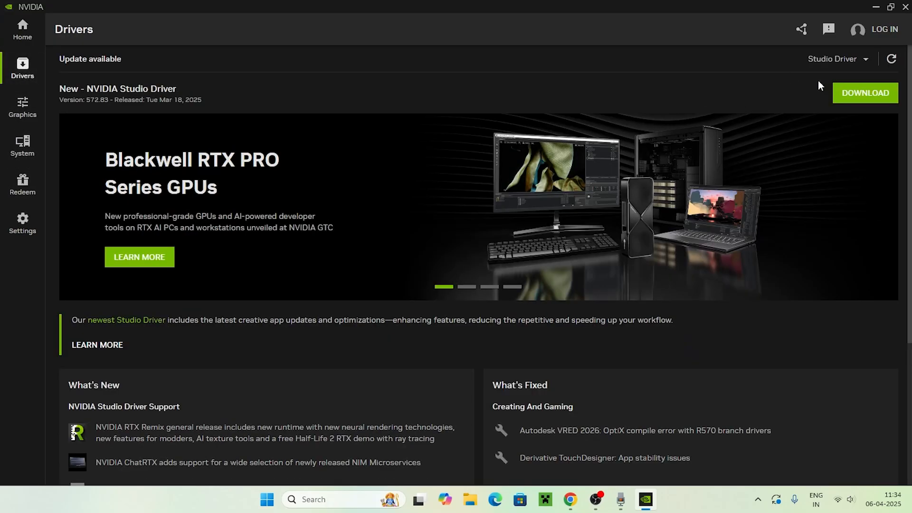
left_click(836, 59)
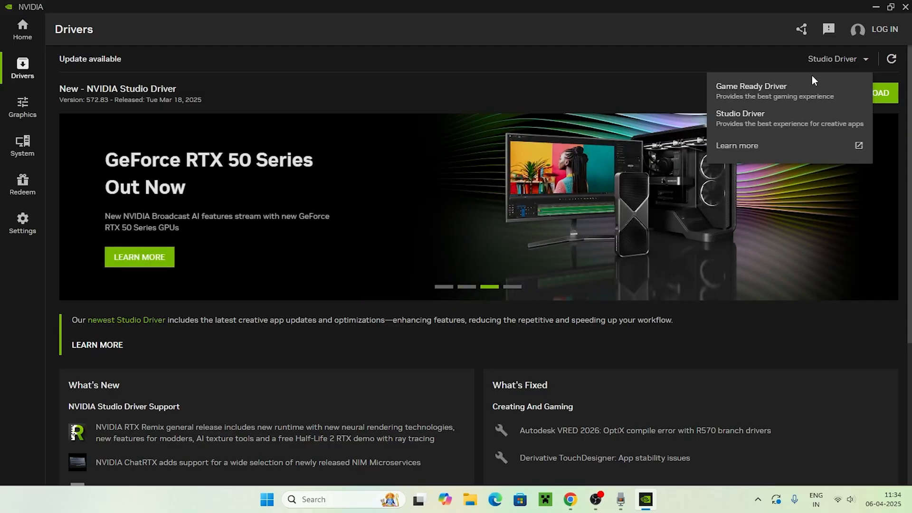
View the Game Ready Driver details, switch back to Studio Driver, then close the app
left_click(750, 86)
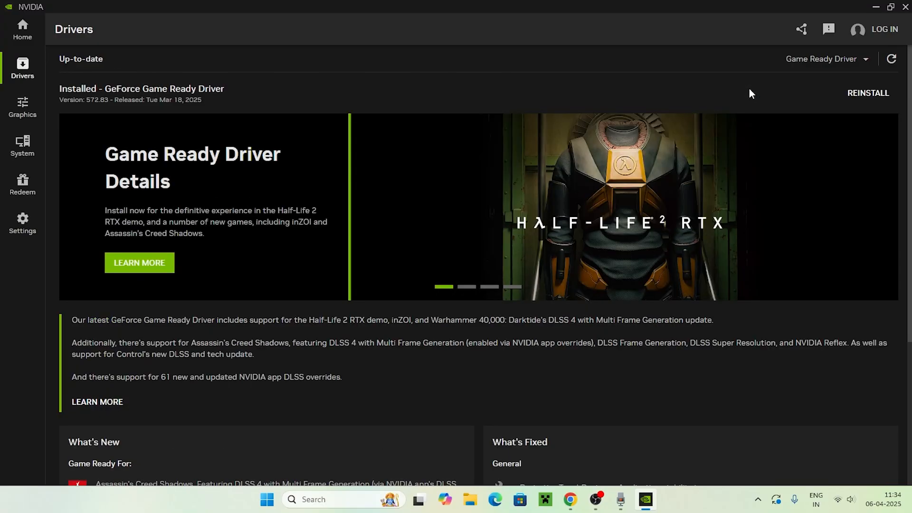
left_click(822, 59)
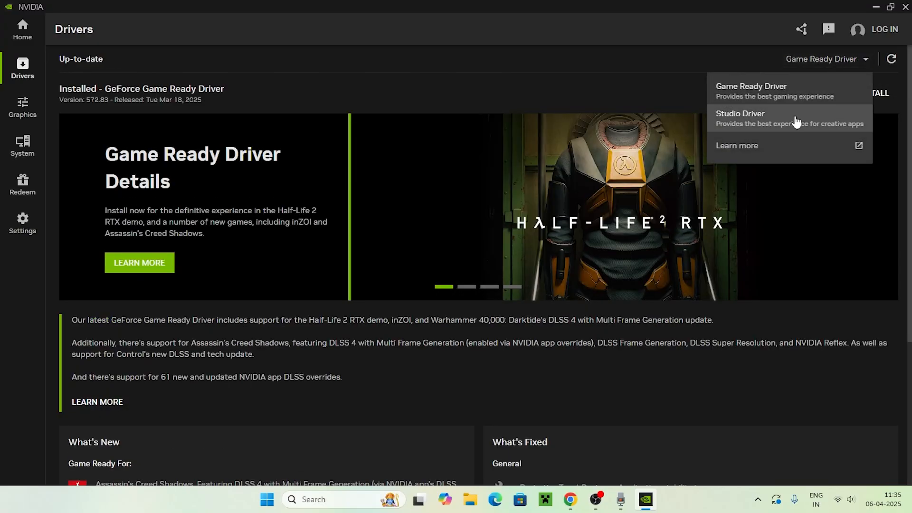
left_click(740, 117)
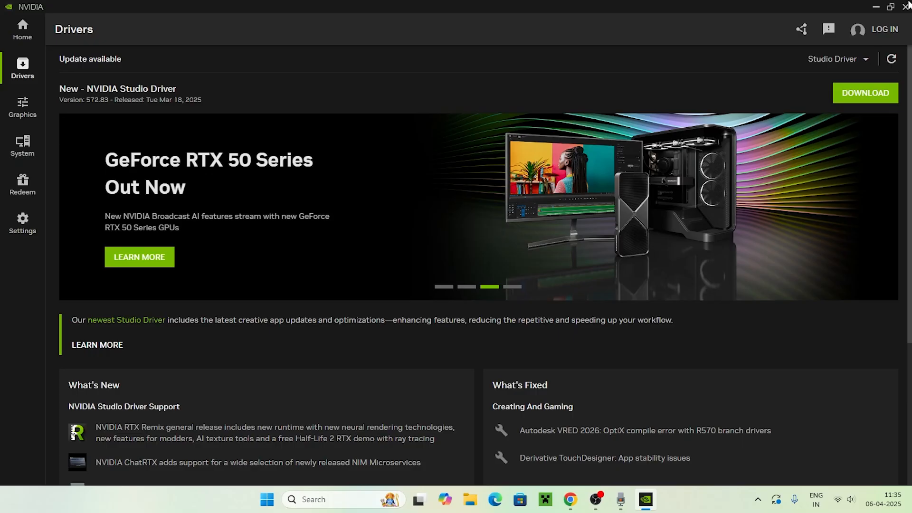
left_click(905, 6)
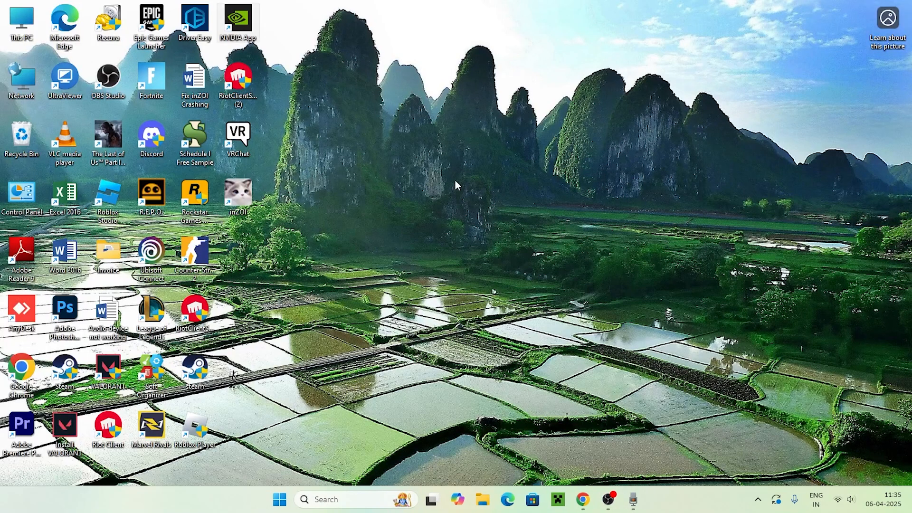